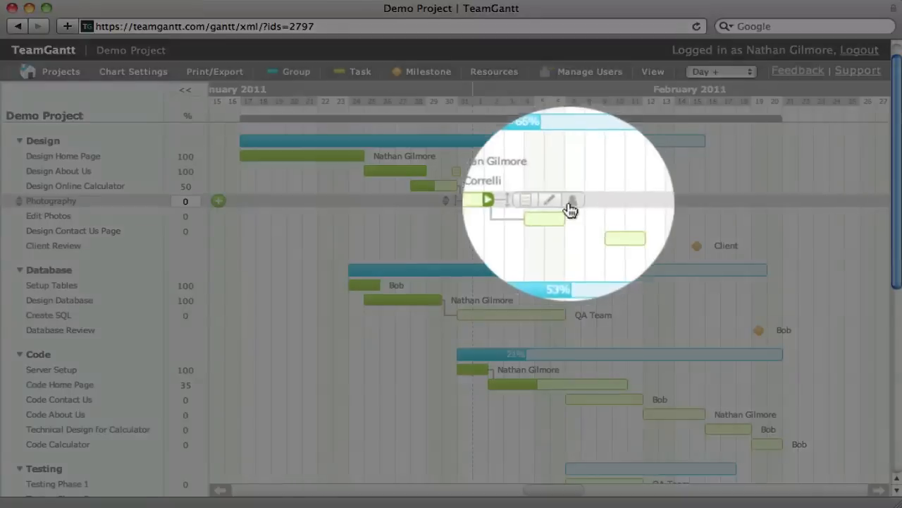
left_click(575, 201)
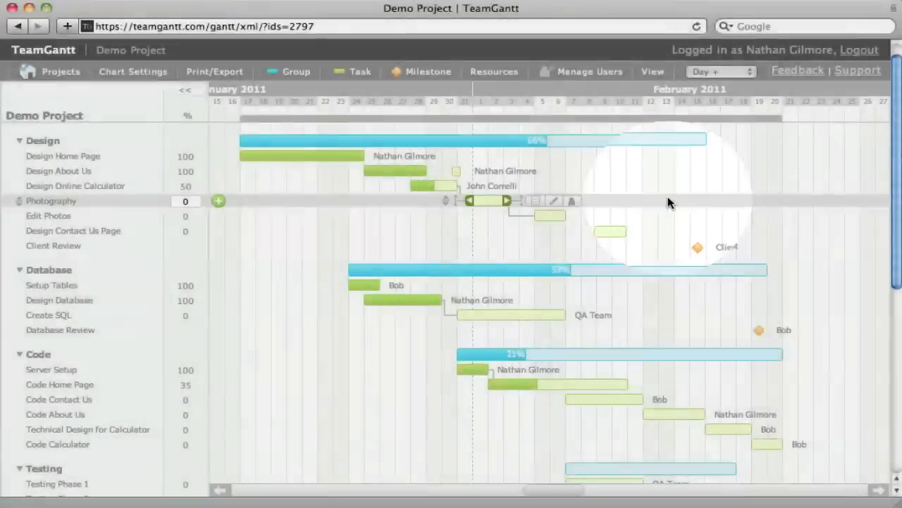
left_click(633, 216)
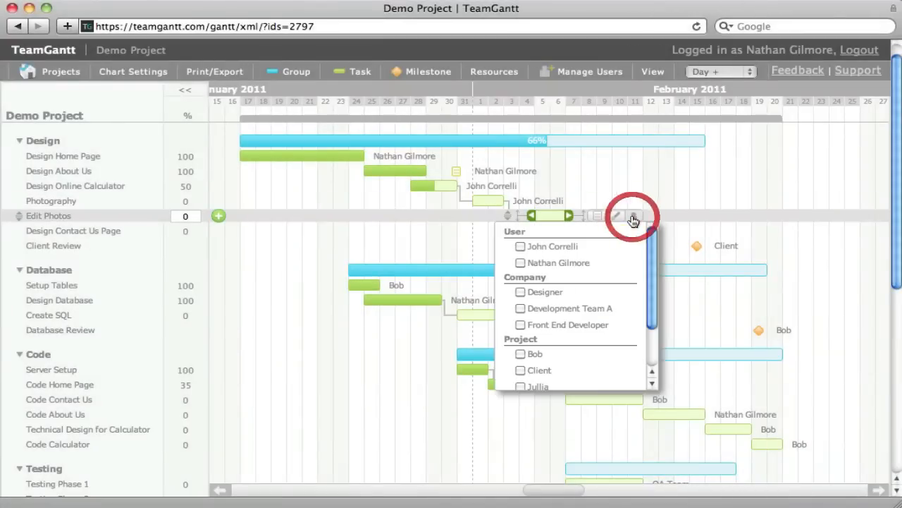
left_click(634, 216)
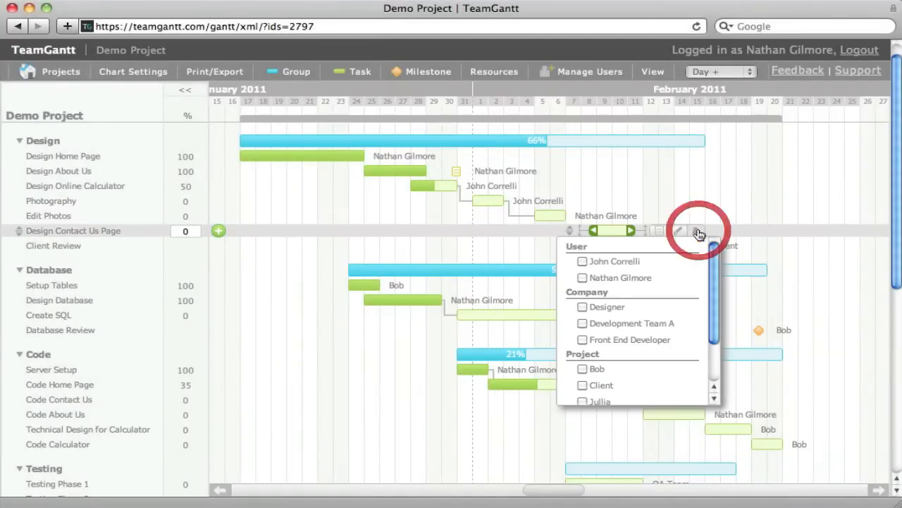
left_click(582, 307)
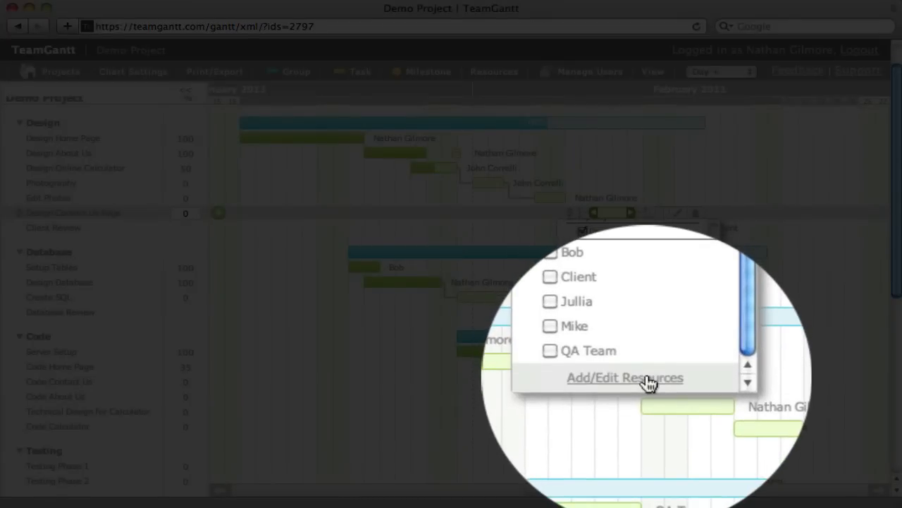
left_click(625, 378)
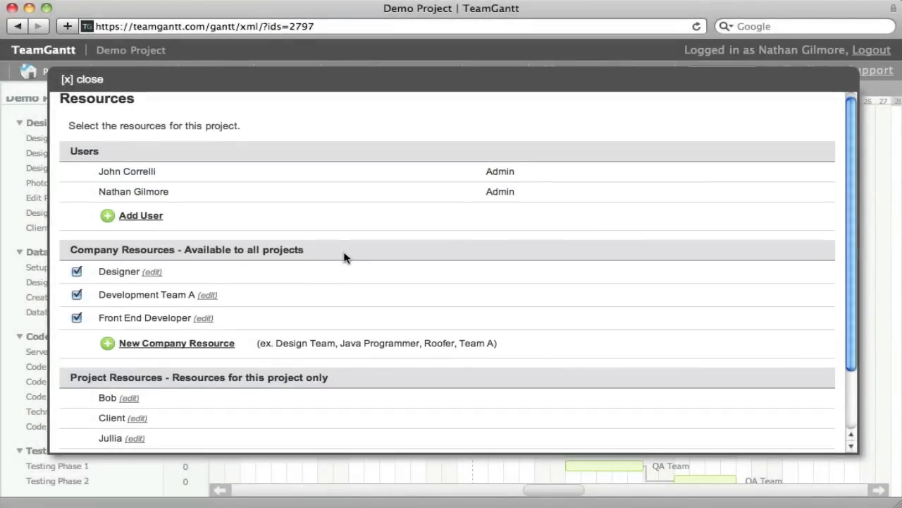
scroll("down", 3)
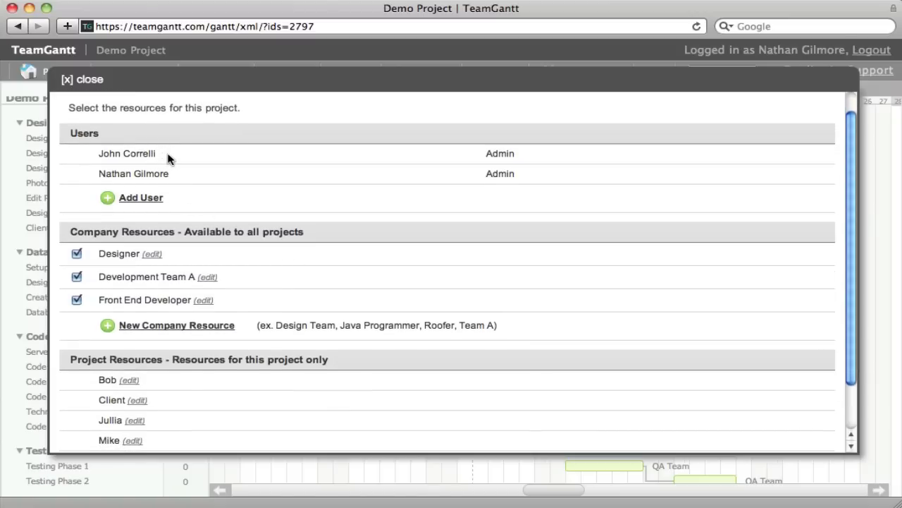
mouse_move(175, 164)
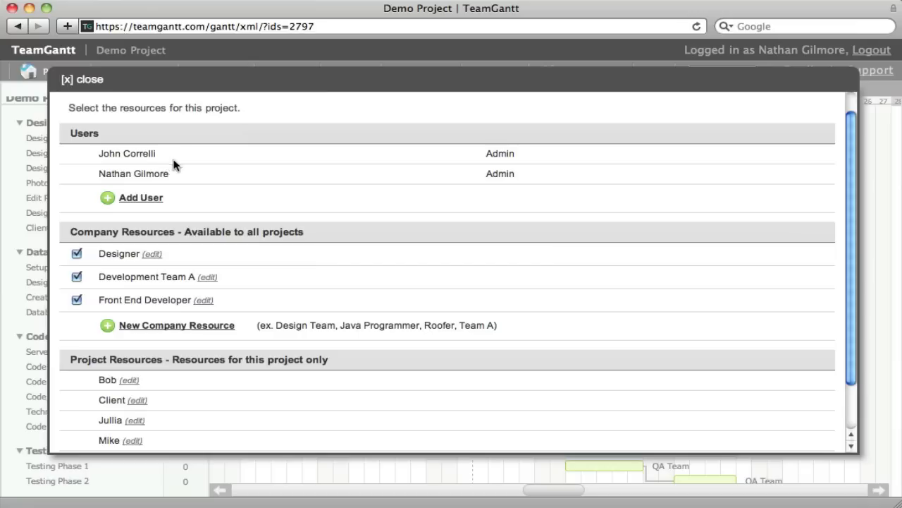
mouse_move(167, 203)
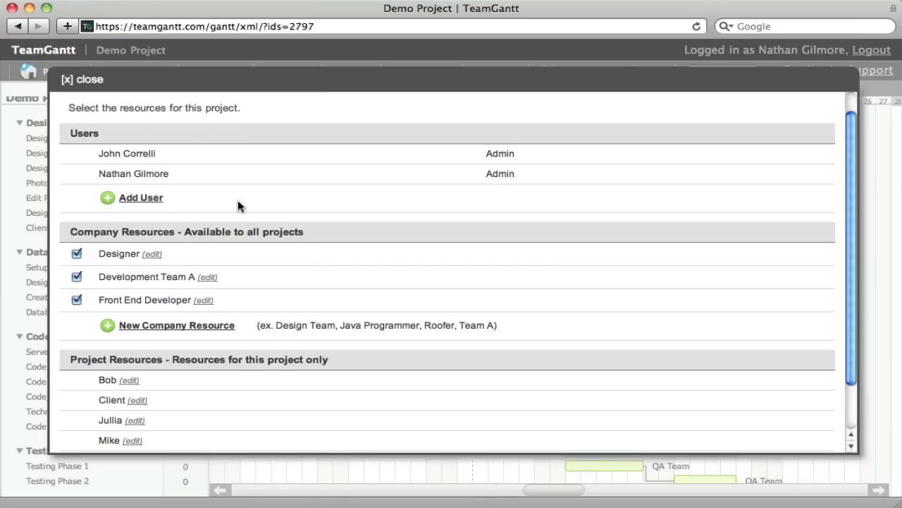
scroll("down", 3)
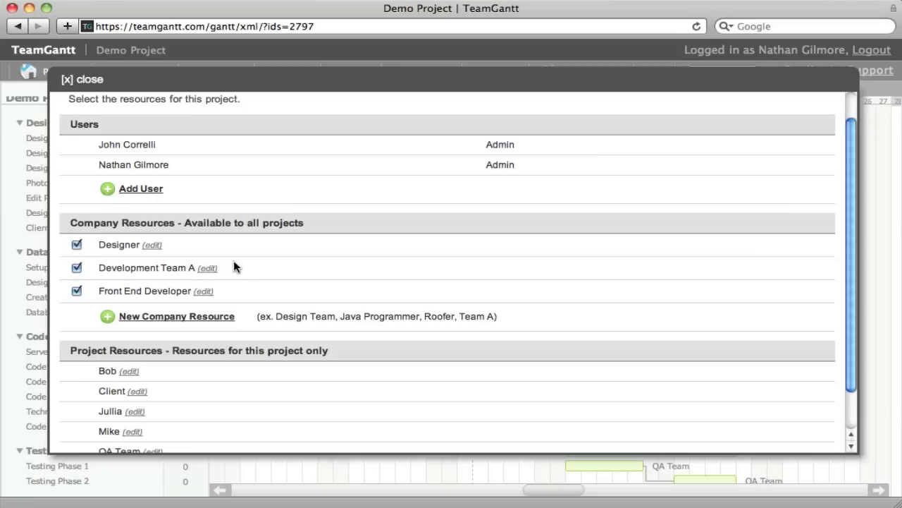
mouse_move(244, 271)
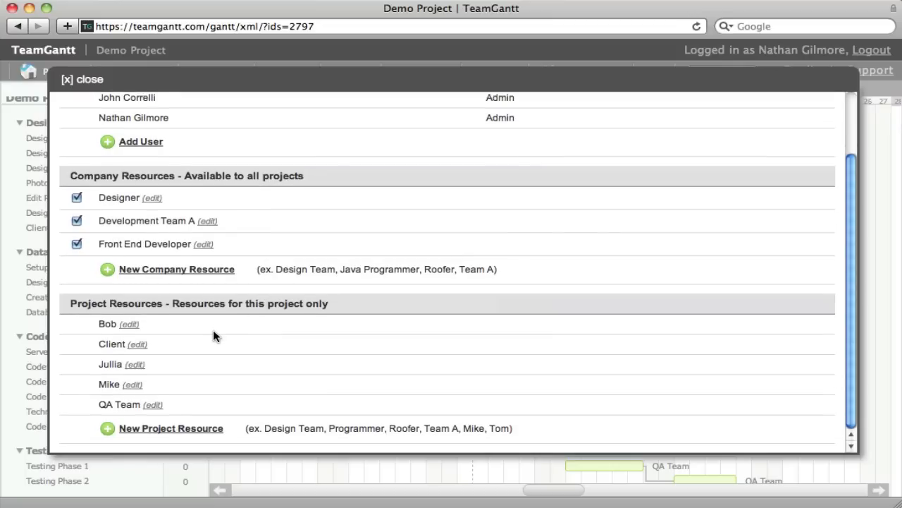
mouse_move(220, 333)
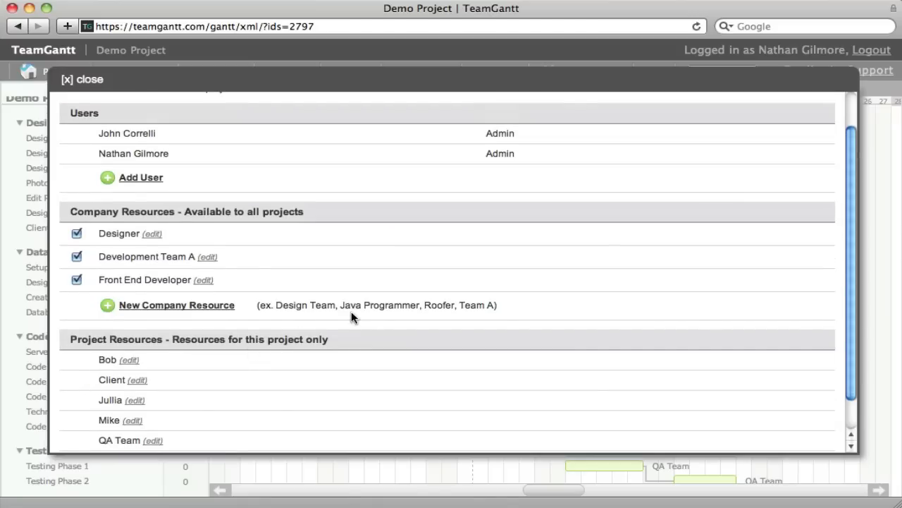
mouse_move(313, 251)
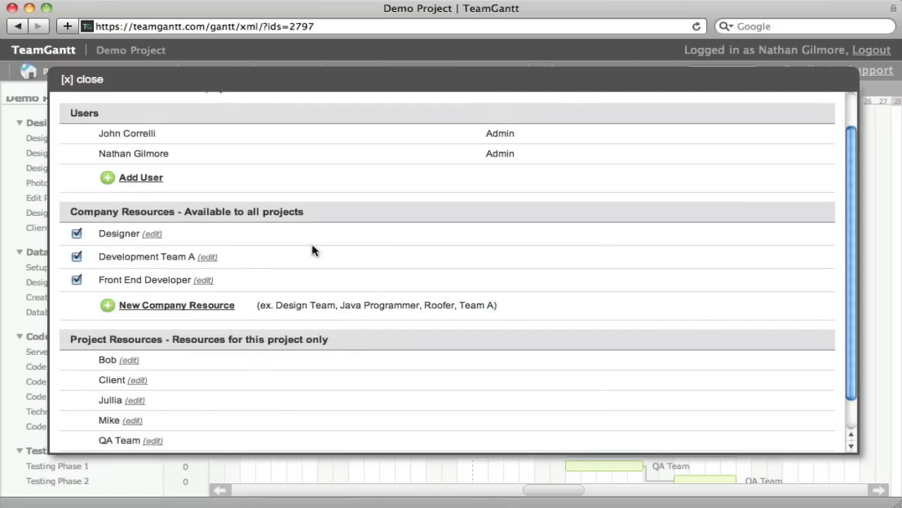
left_click(82, 79)
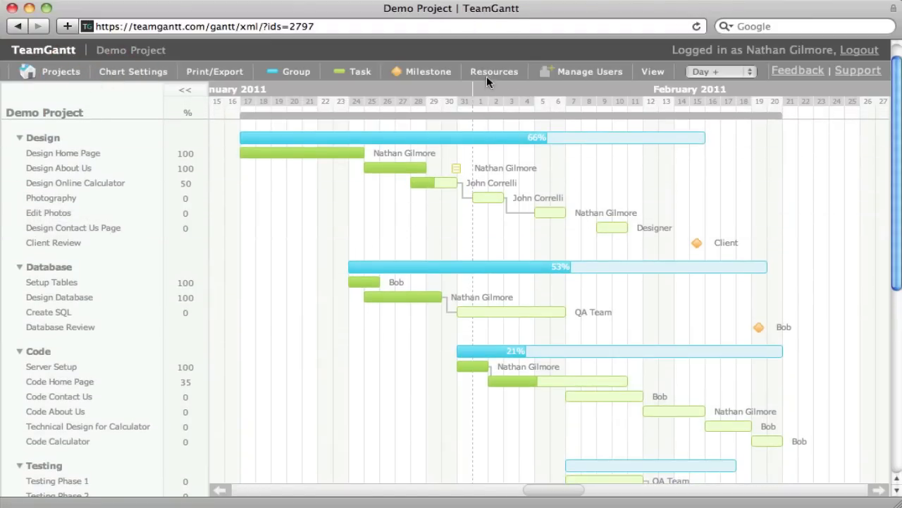
Step: Filter the Demo Project chart by resource so only Bob's tasks, like Setup Tables and Code Calculator, show
left_click(494, 70)
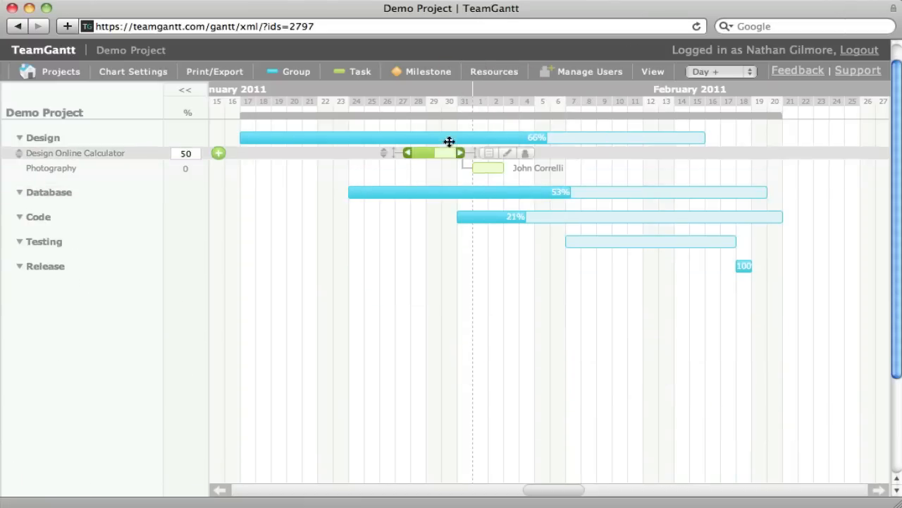
left_click(493, 70)
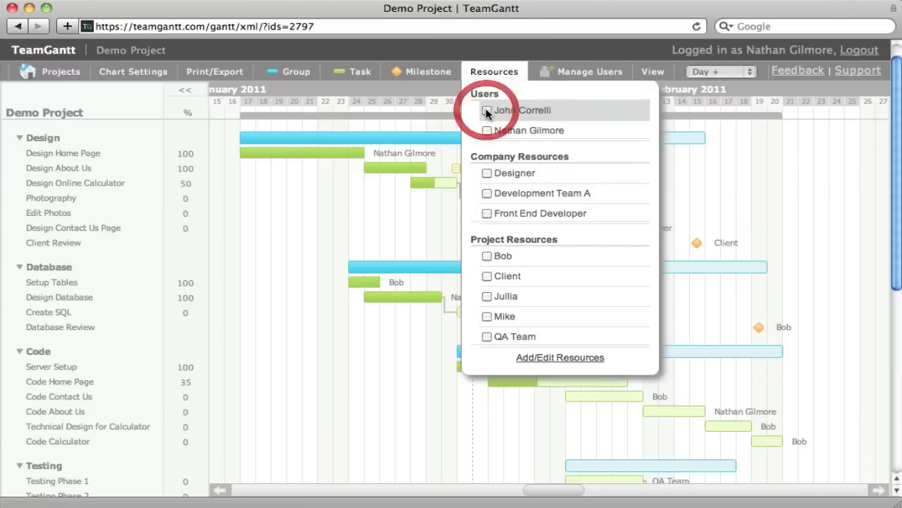
mouse_move(494, 257)
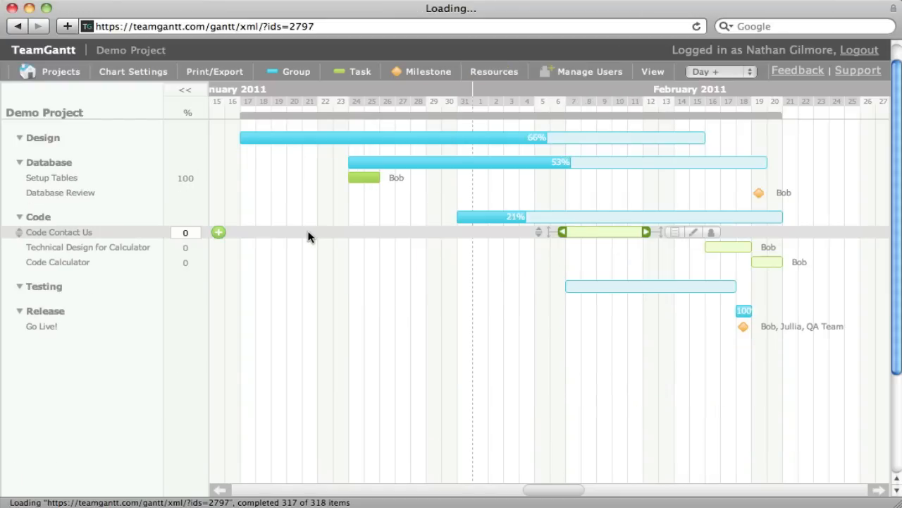
left_click(493, 71)
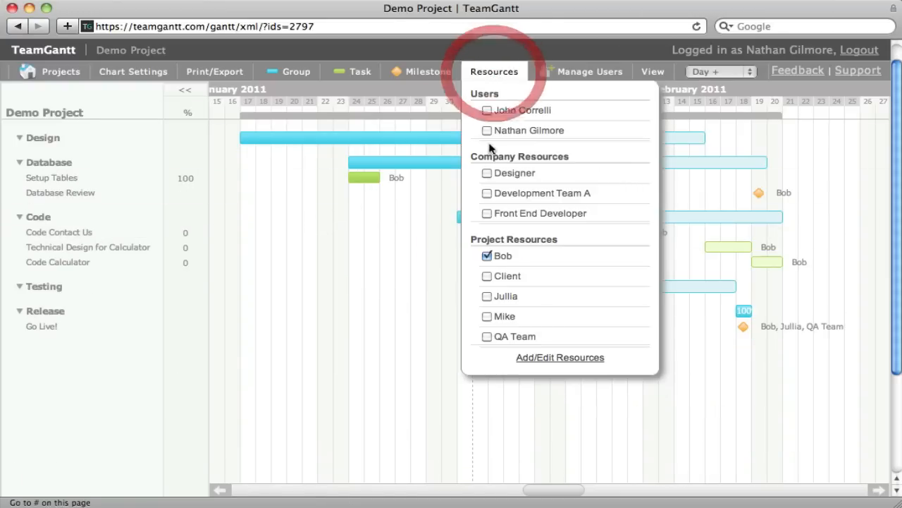